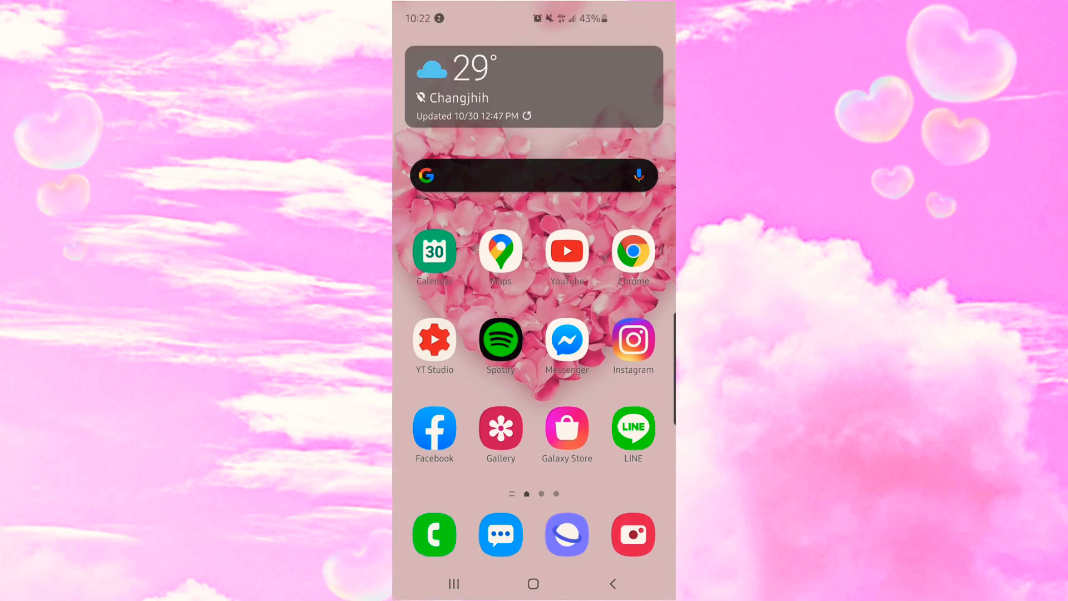
Swipe down from the top of the home screen to expand the full quick settings panel
scroll(down, 3)
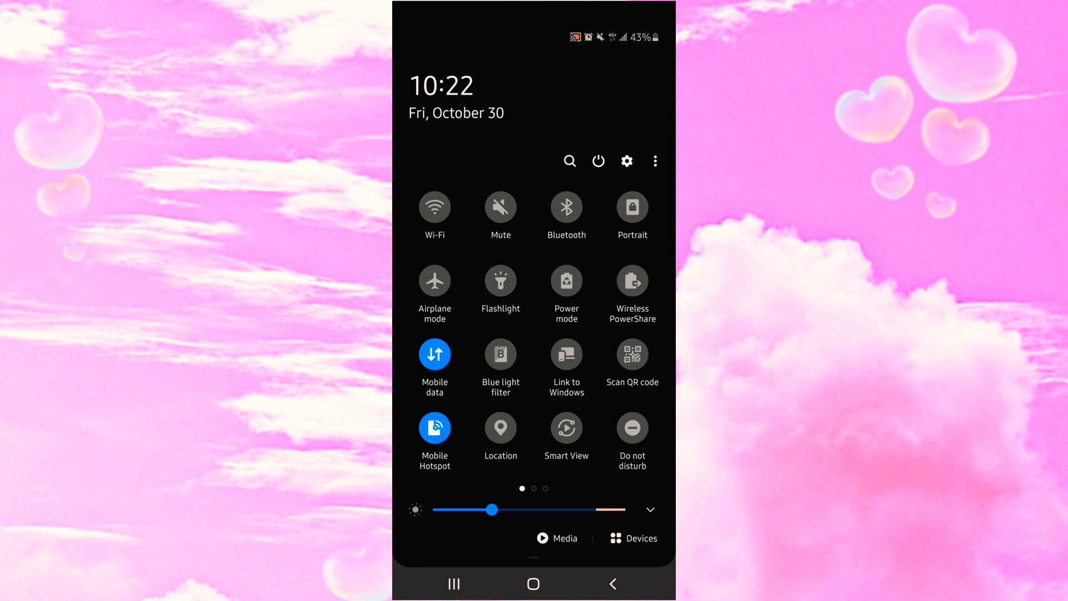
Leave quick settings and launch the music player showing the Dream Escape – The Tides song list
scroll(left, 3)
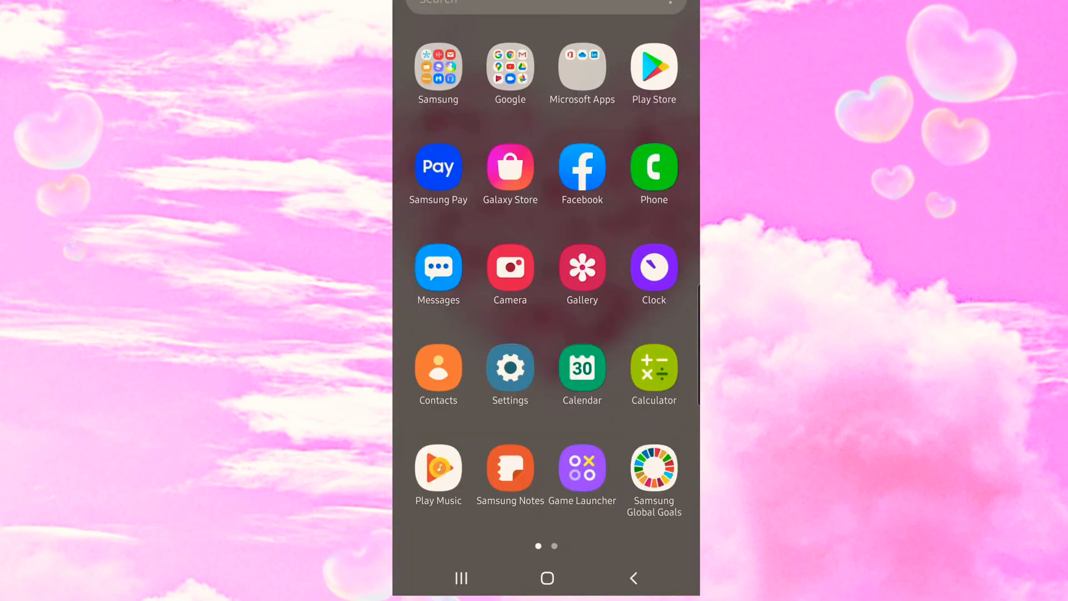
click(438, 469)
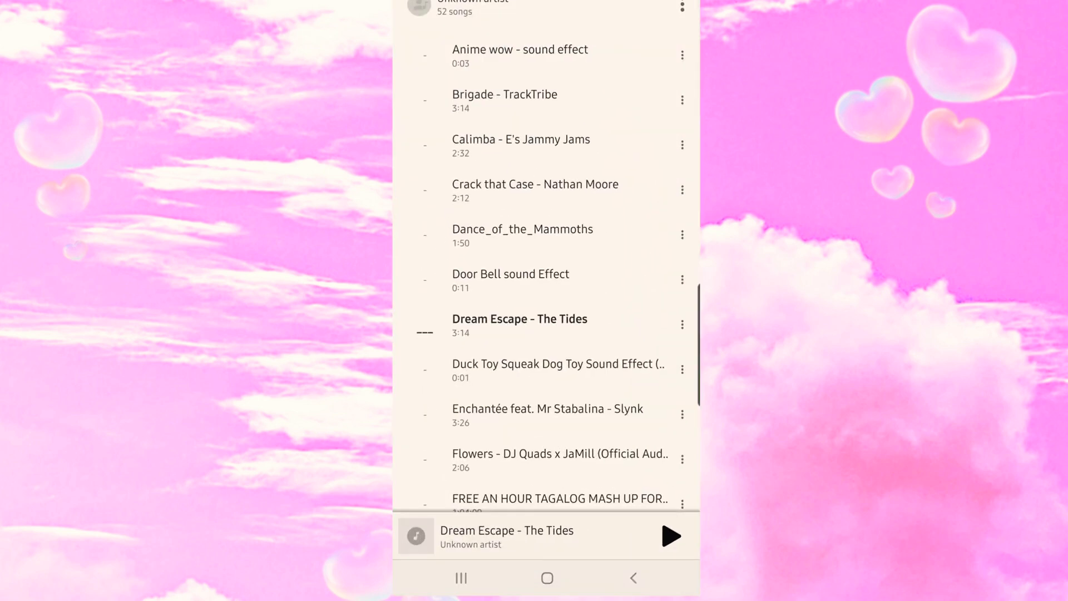
click(670, 535)
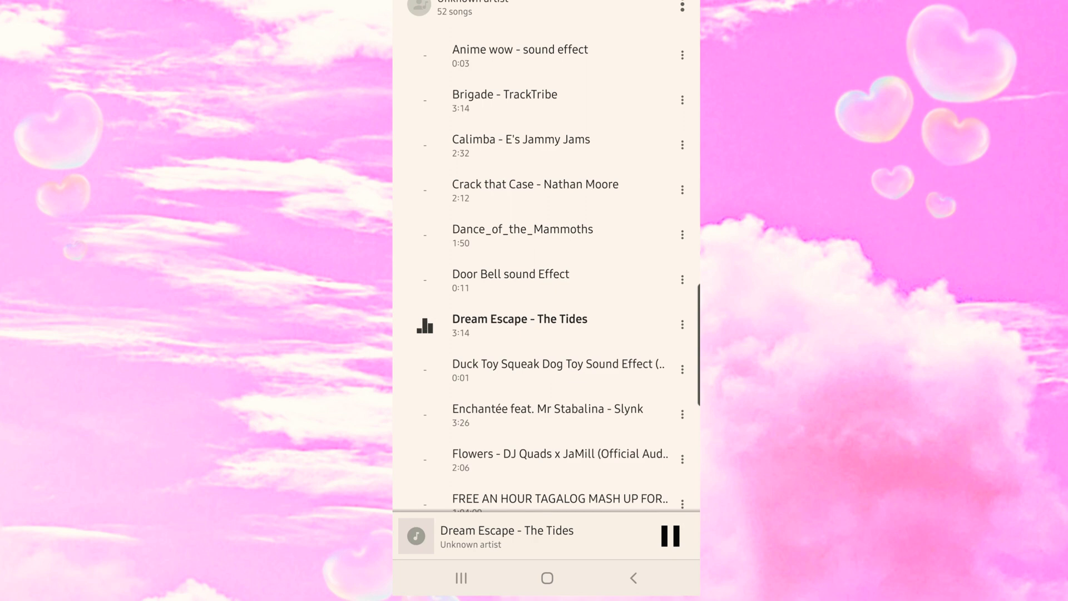
click(669, 535)
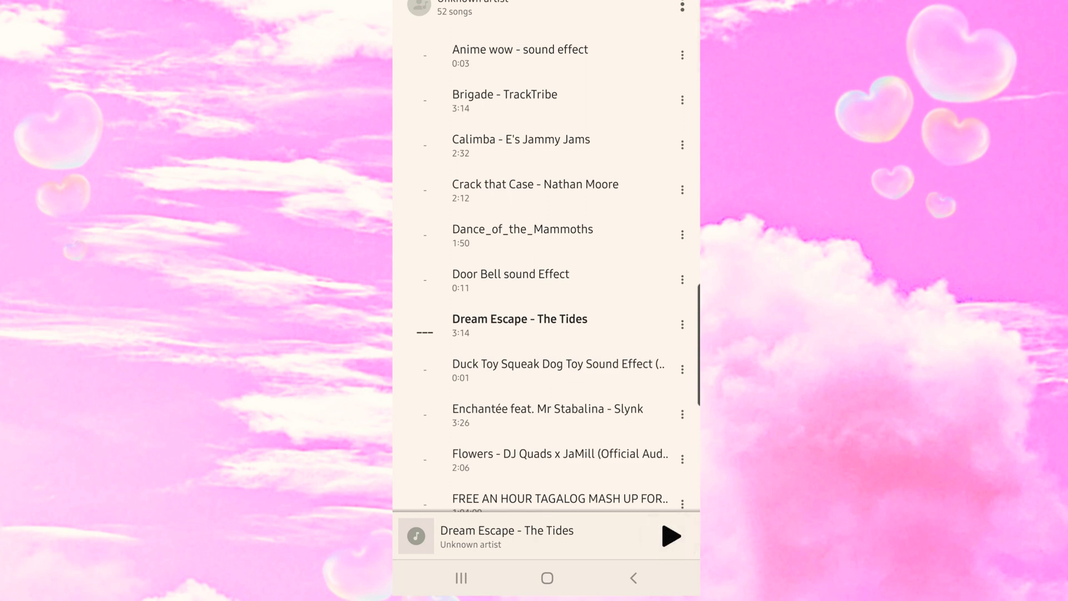